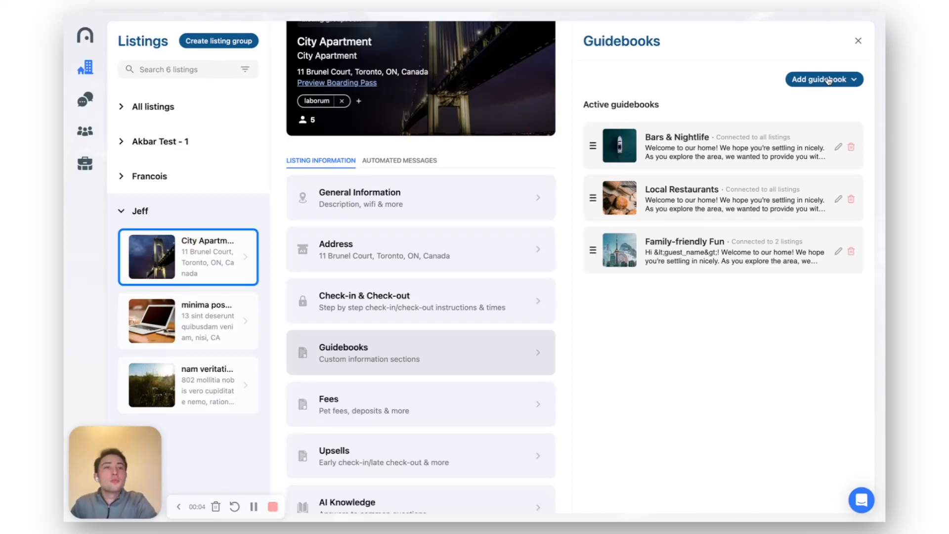
- Open the City Apartment listing's guidebook template chooser via Add guidebook
click(822, 79)
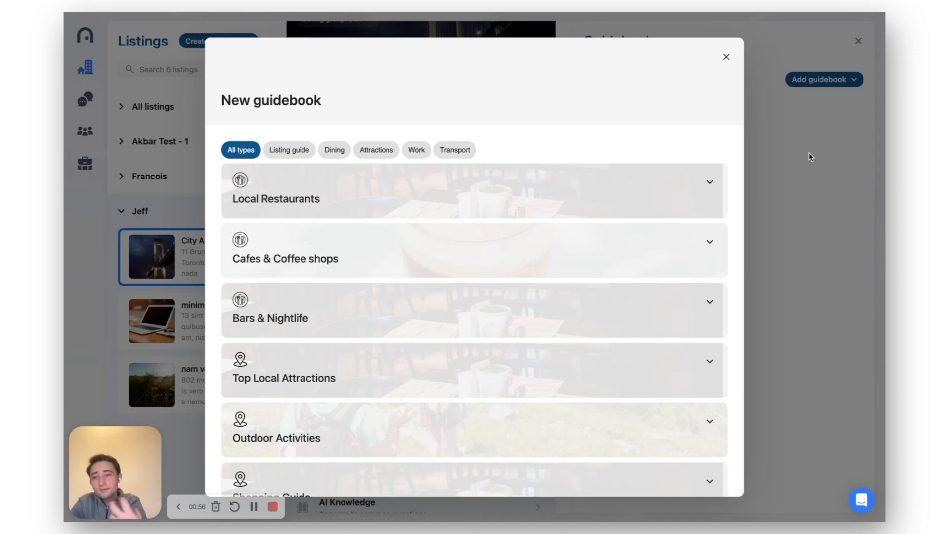
mouse_move(680, 180)
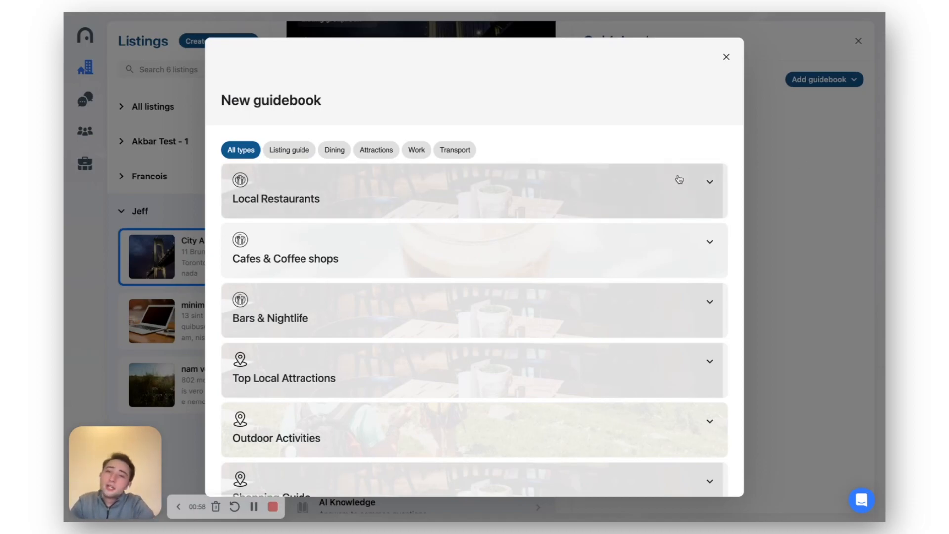
- Reopen Create from template and scroll to expand the Museums & Art Galleries template
click(725, 57)
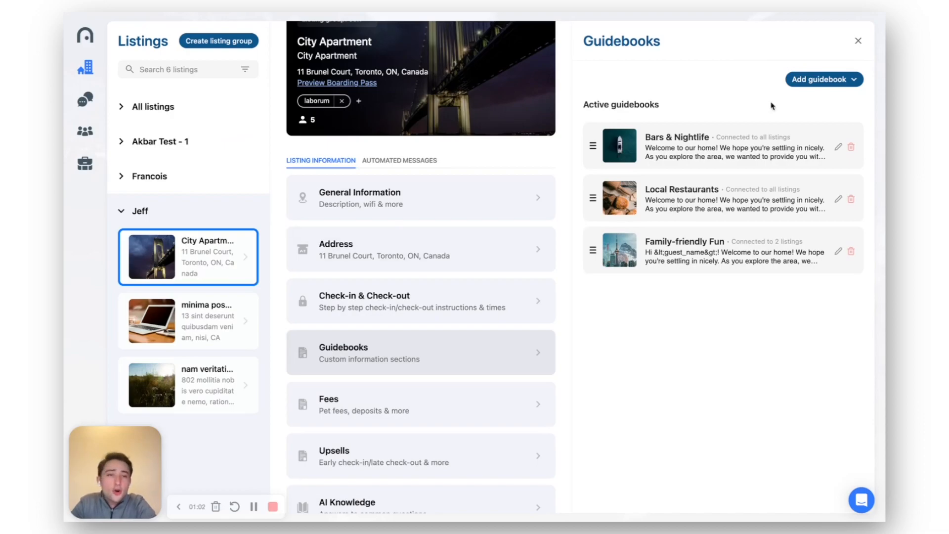
click(823, 79)
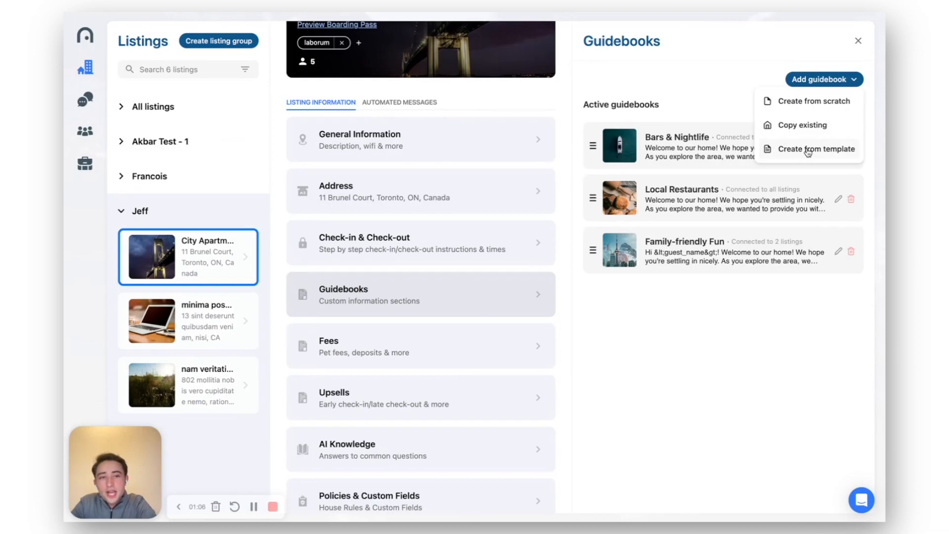
click(817, 149)
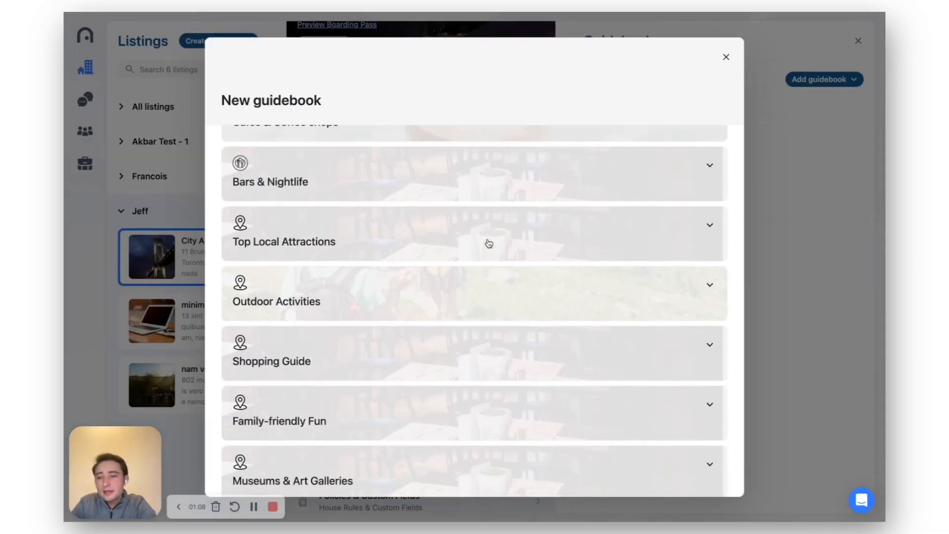
scroll(down, 3)
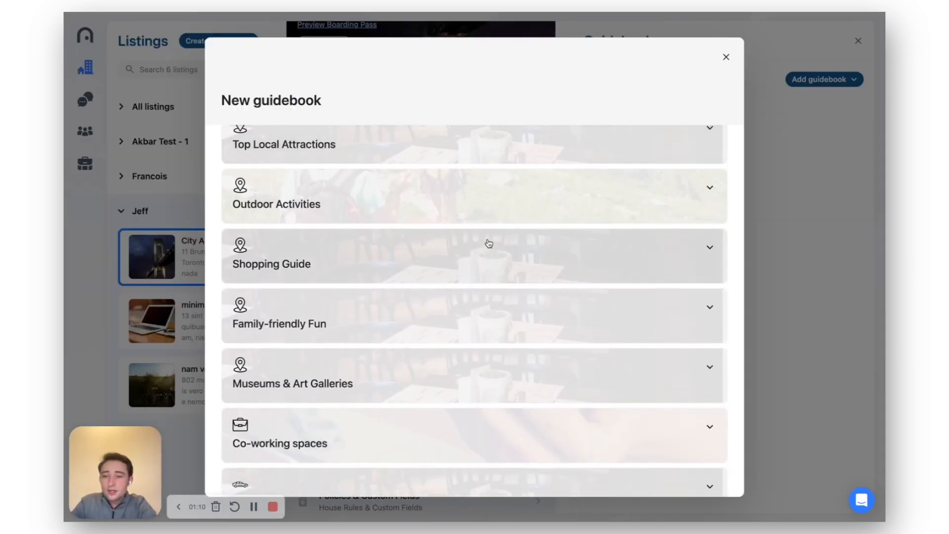
scroll(up, 3)
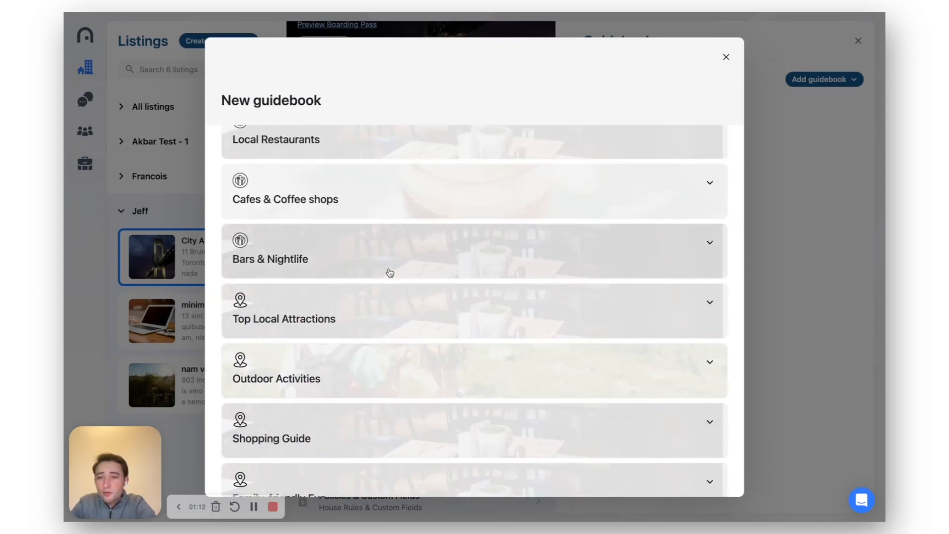
scroll(down, 3)
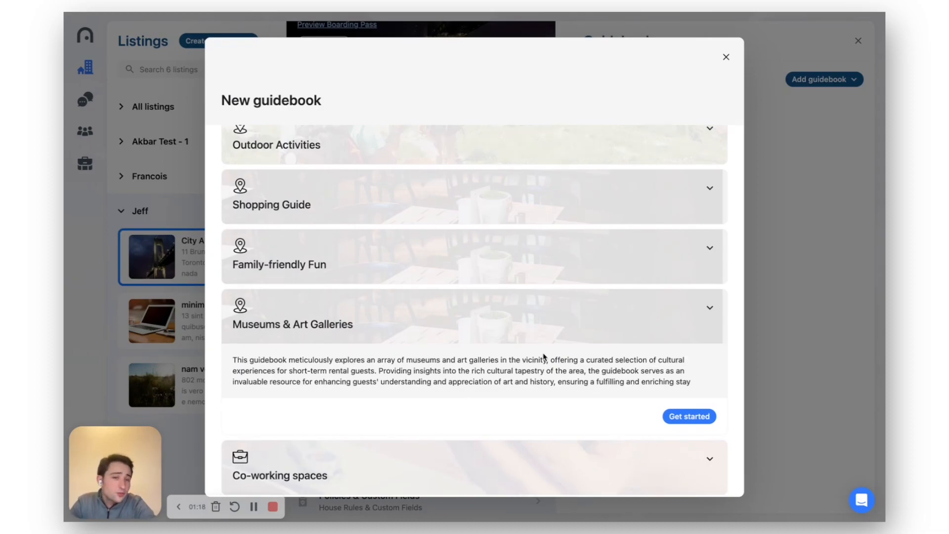
- Generate the Museums & Art Galleries draft and review its Toronto museums, listings and description
click(688, 417)
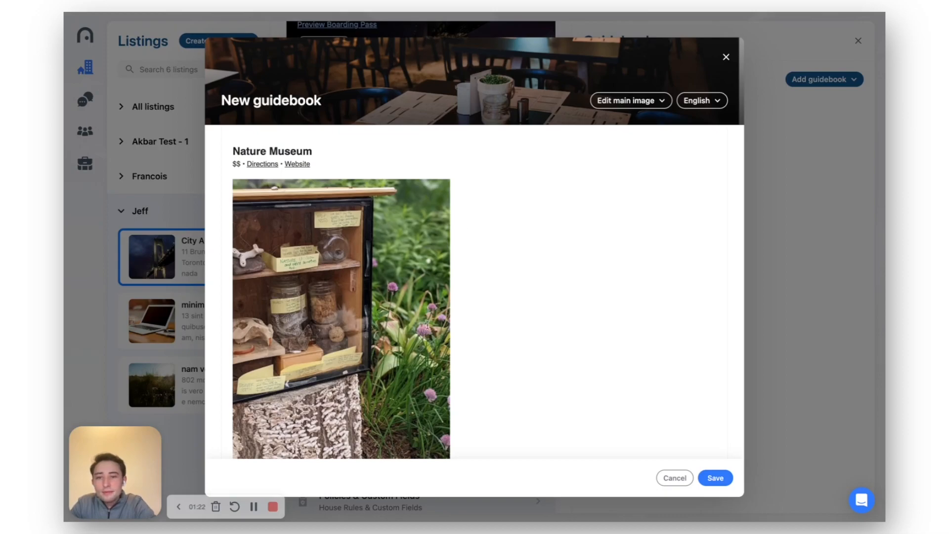
scroll(down, 3)
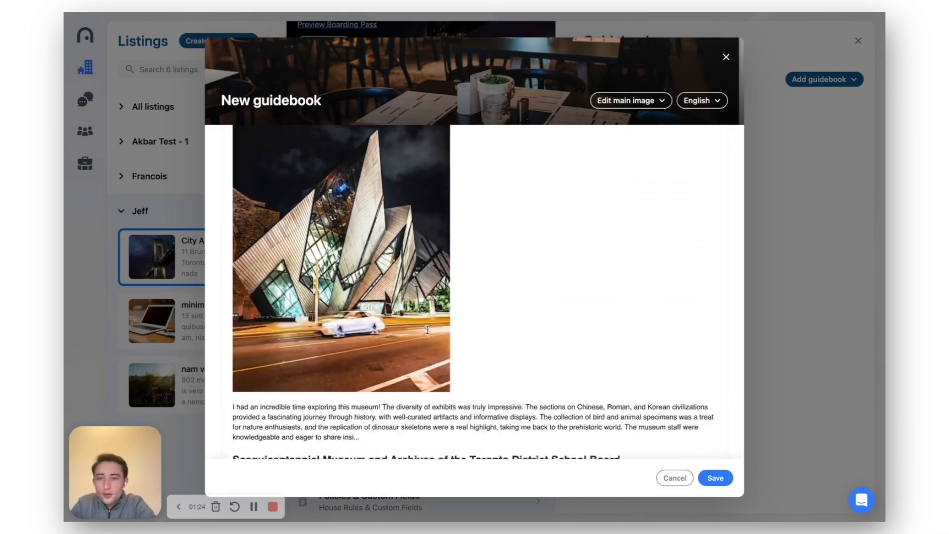
scroll(down, 3)
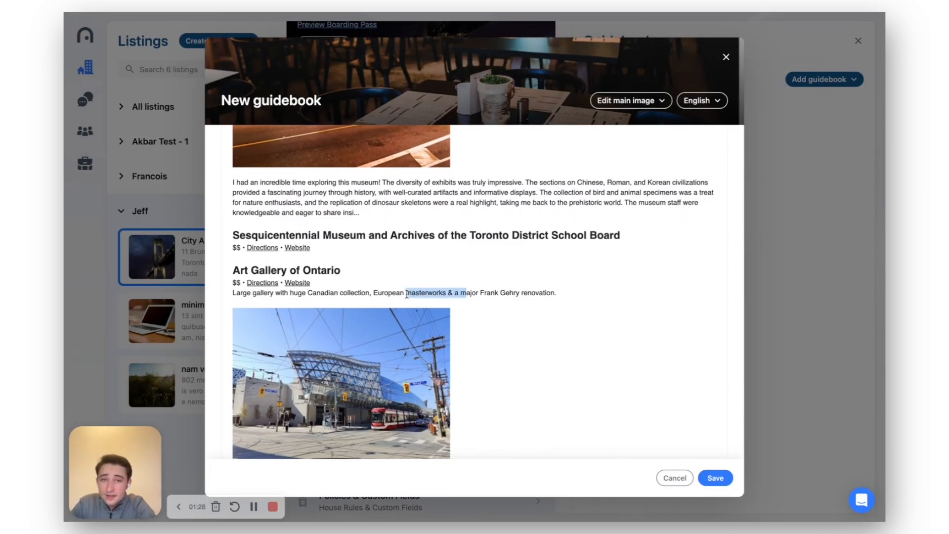
scroll(up, 3)
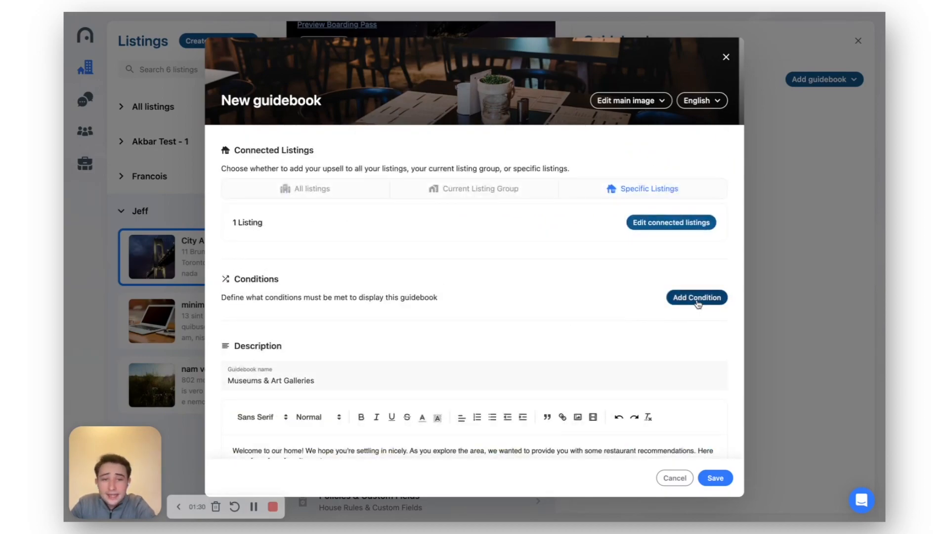
mouse_move(566, 285)
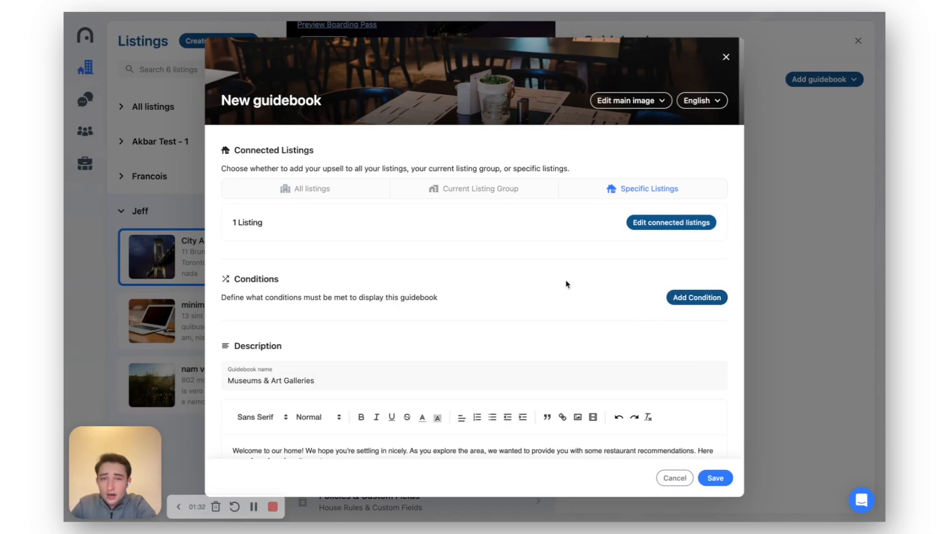
scroll(down, 3)
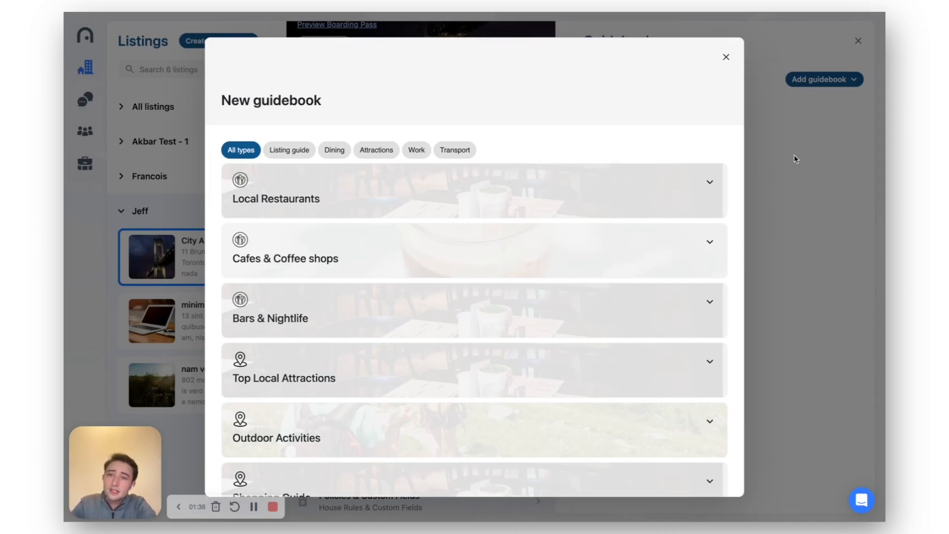
- Filter the templates to Attractions and close the New guidebook window
scroll(down, 3)
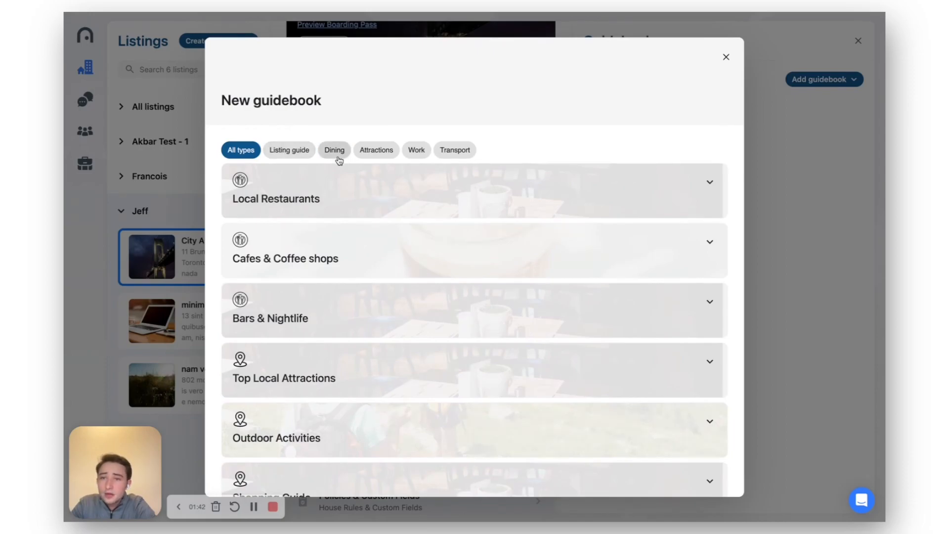
click(376, 150)
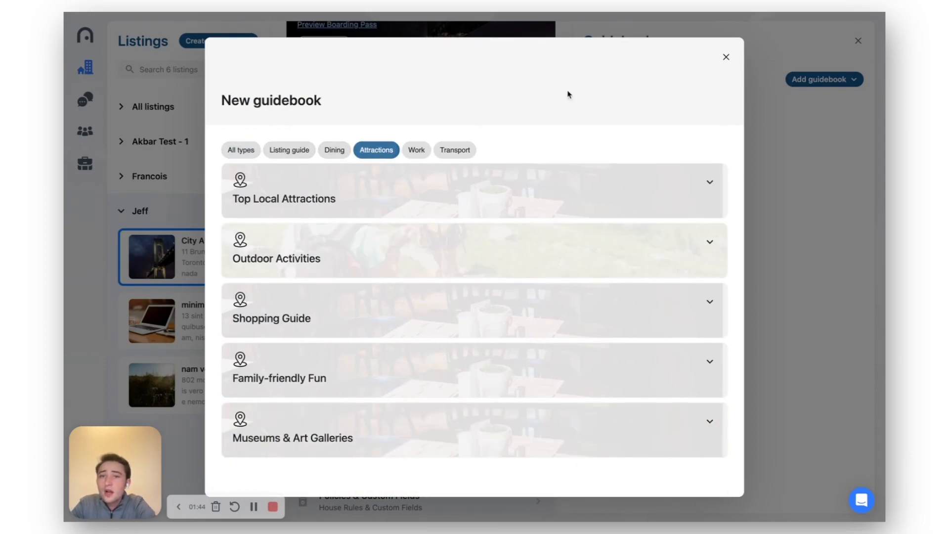
click(726, 57)
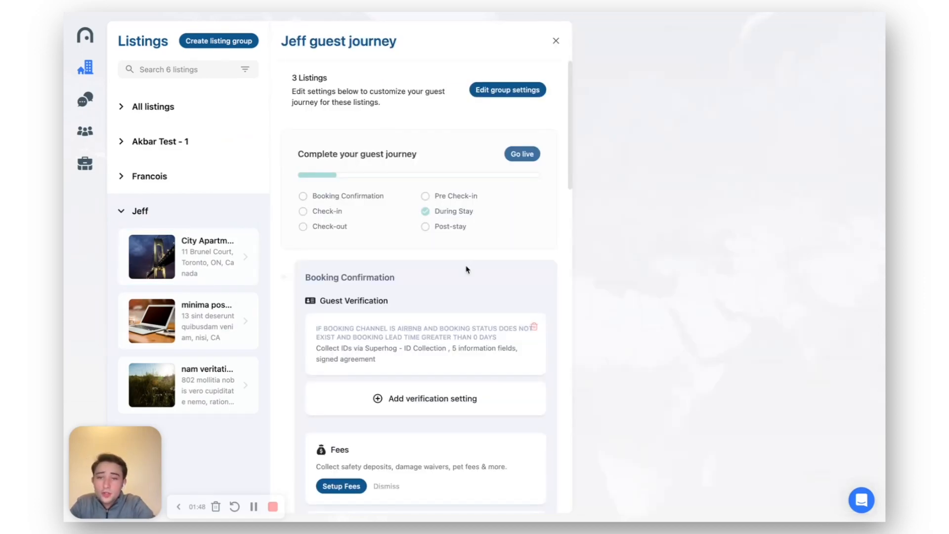
- Scroll to the Jeff journey's During Stay guidebooks and open Create from template
scroll(down, 3)
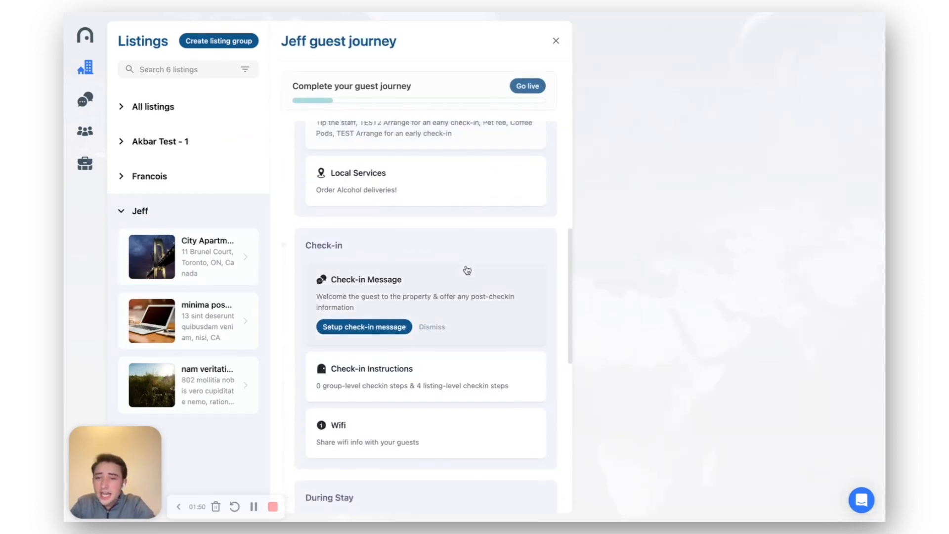
scroll(down, 3)
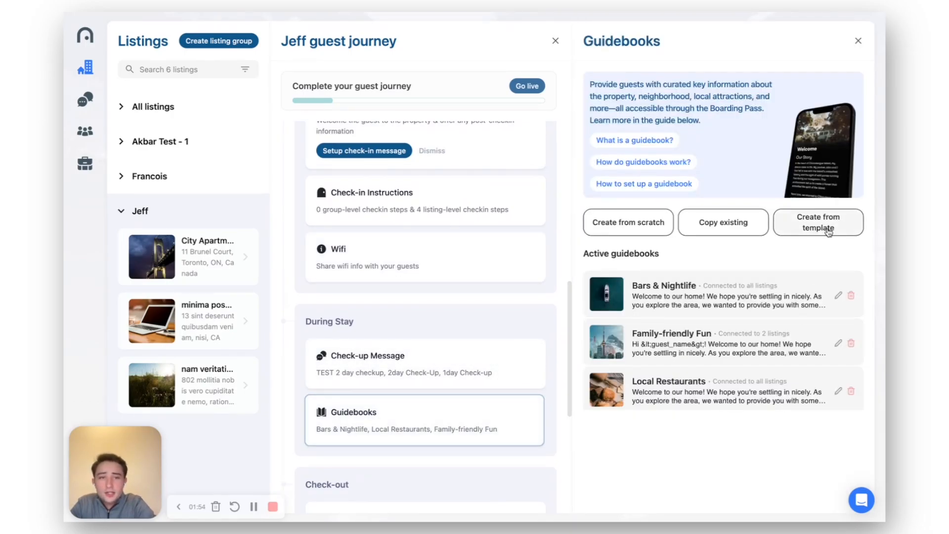
click(817, 222)
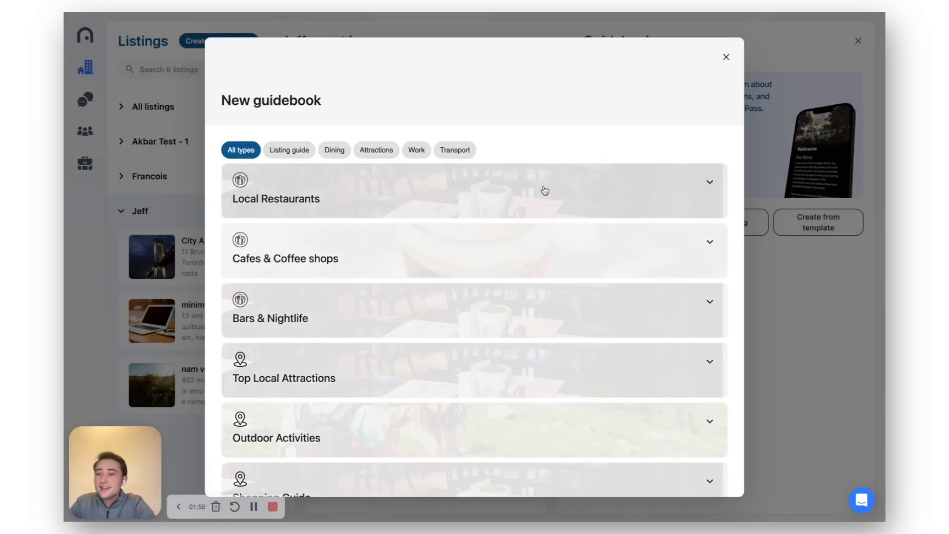
mouse_move(208, 312)
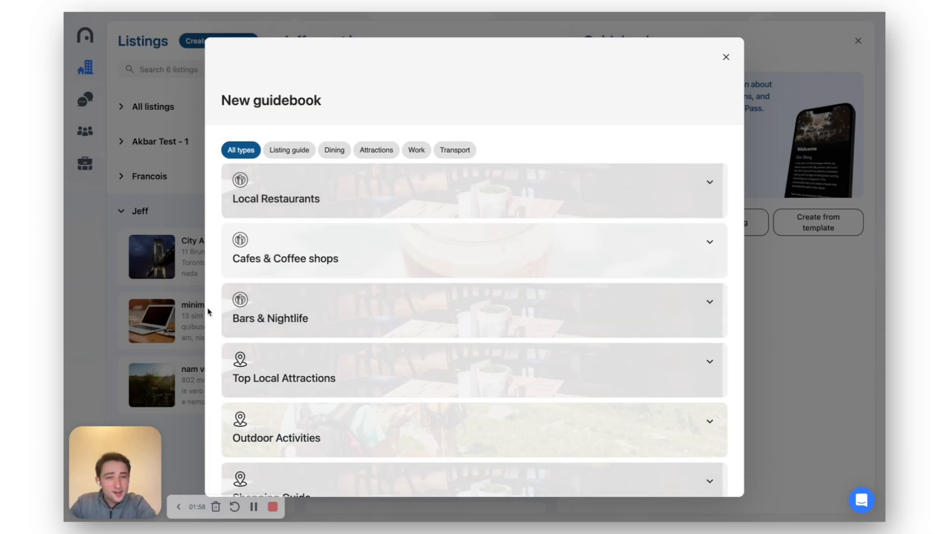